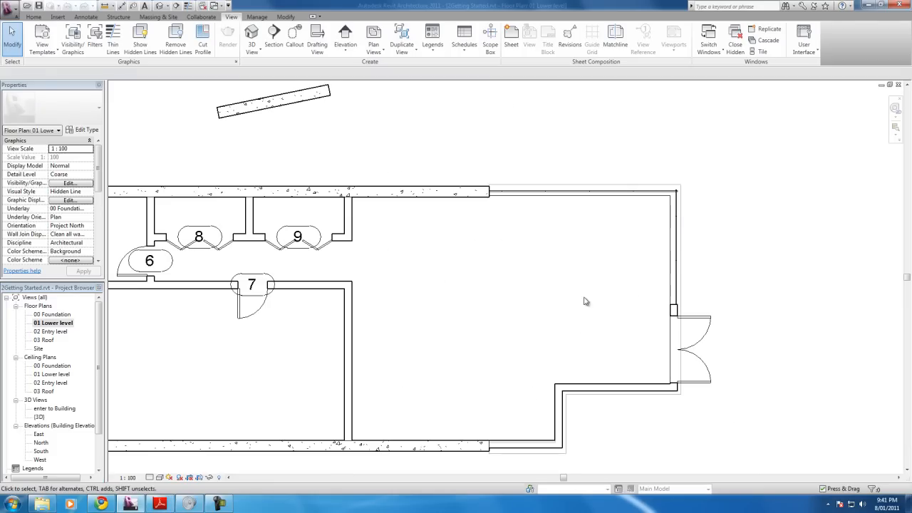
mouse_move(604, 319)
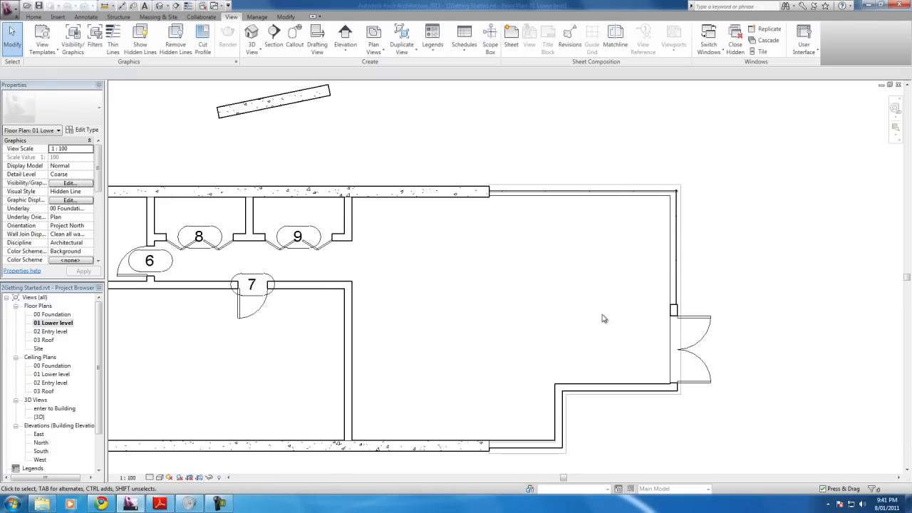
Start the Stairs tool to sketch a straight run in the lower-level large room.
click(274, 102)
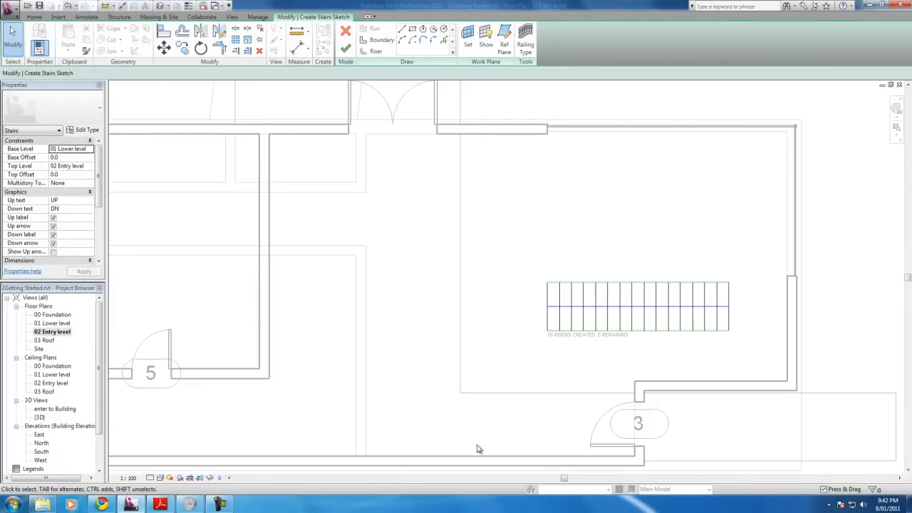
mouse_move(390, 393)
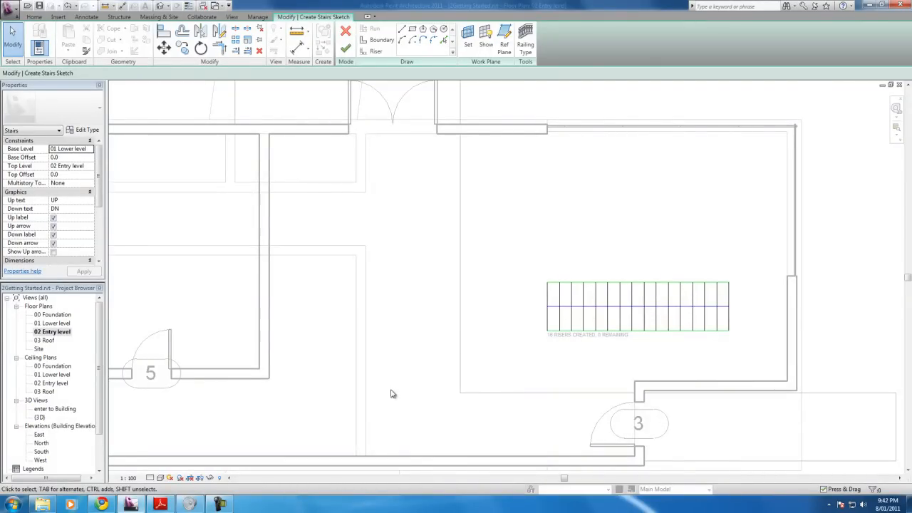
mouse_move(376, 388)
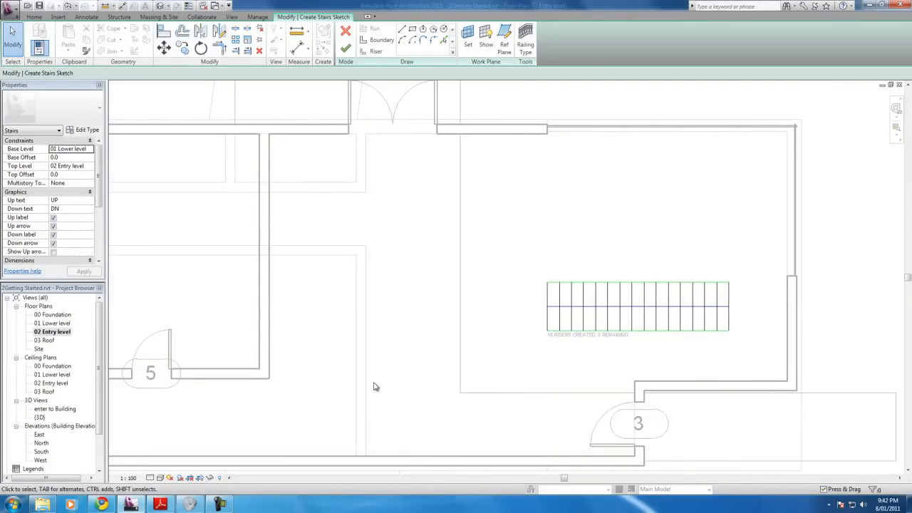
mouse_move(461, 245)
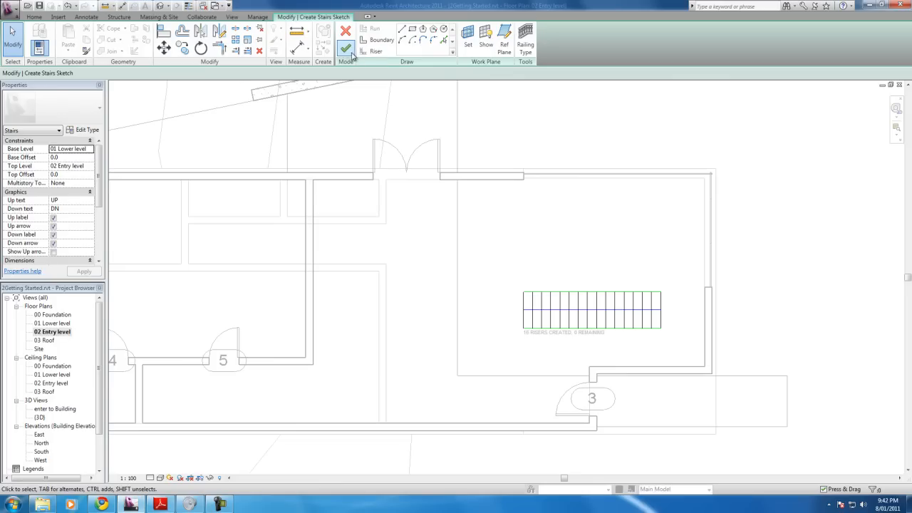
Finish the stair, then redraw the entry-level floor boundary around it with an 1100 dimension.
click(345, 52)
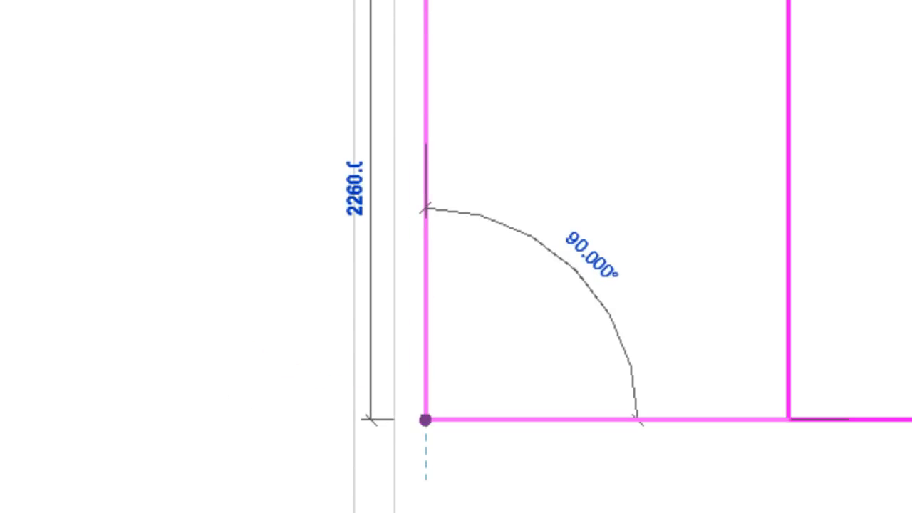
text(1100)
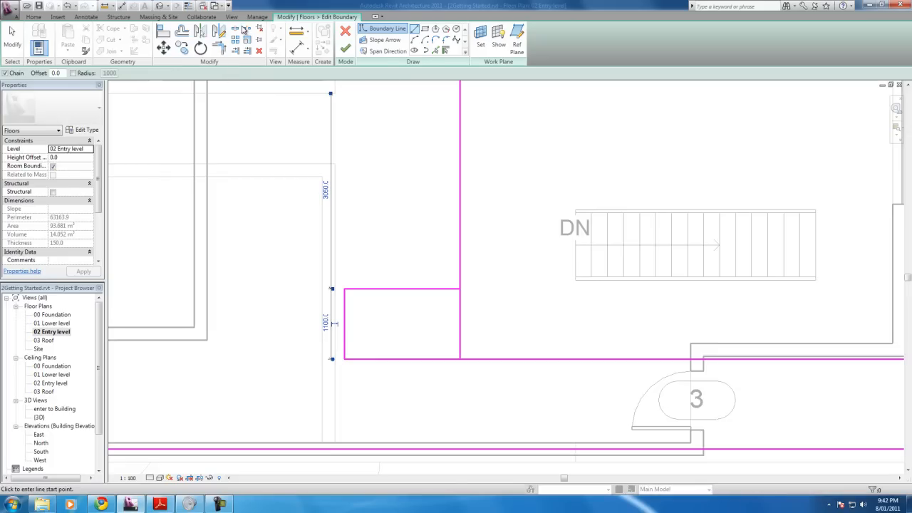
mouse_move(235, 29)
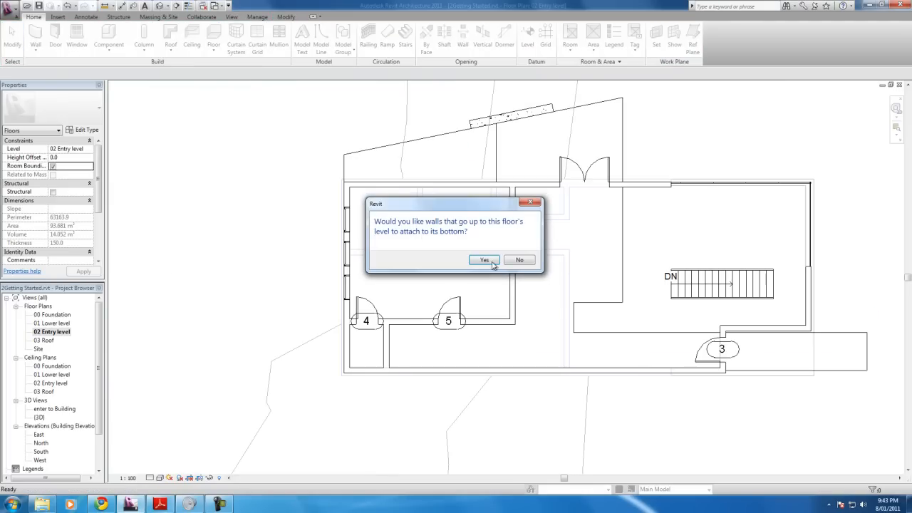
Accept attaching the walls under the edited entry-level floor.
click(485, 259)
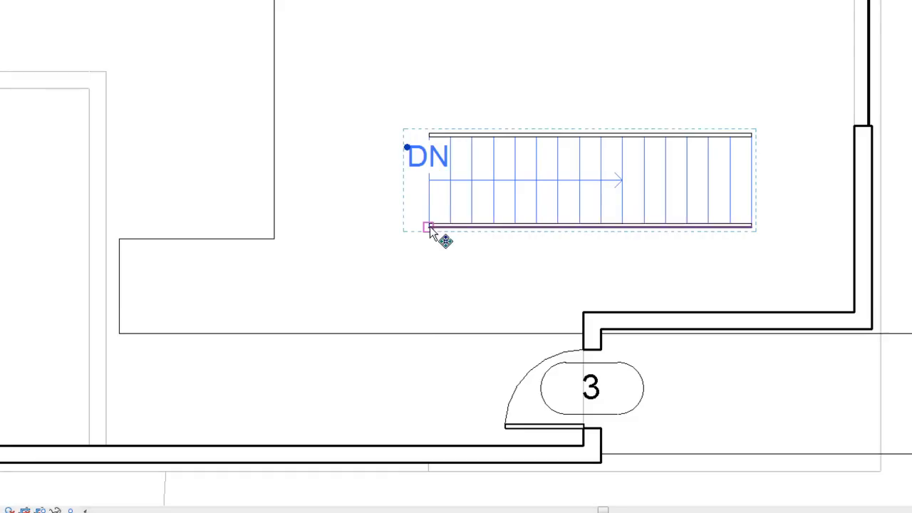
mouse_move(430, 234)
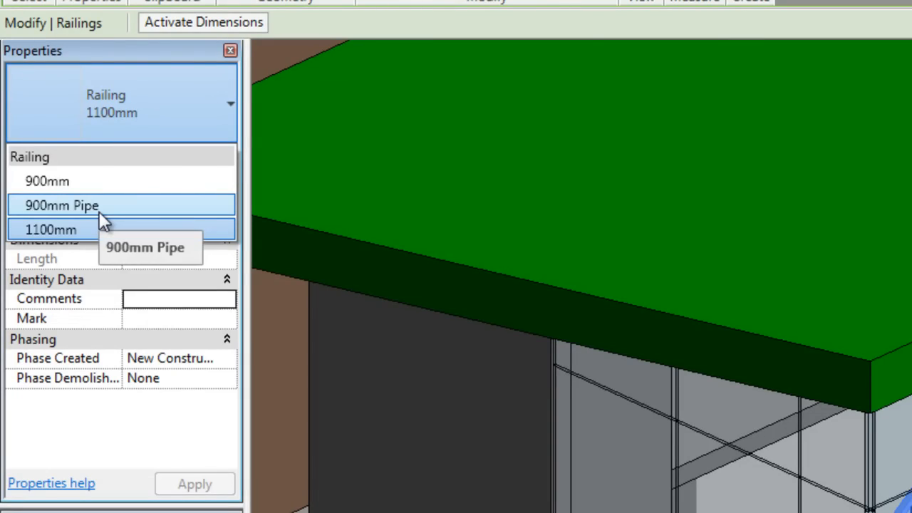
Set both stair railings to the 900mm Pipe type.
click(61, 205)
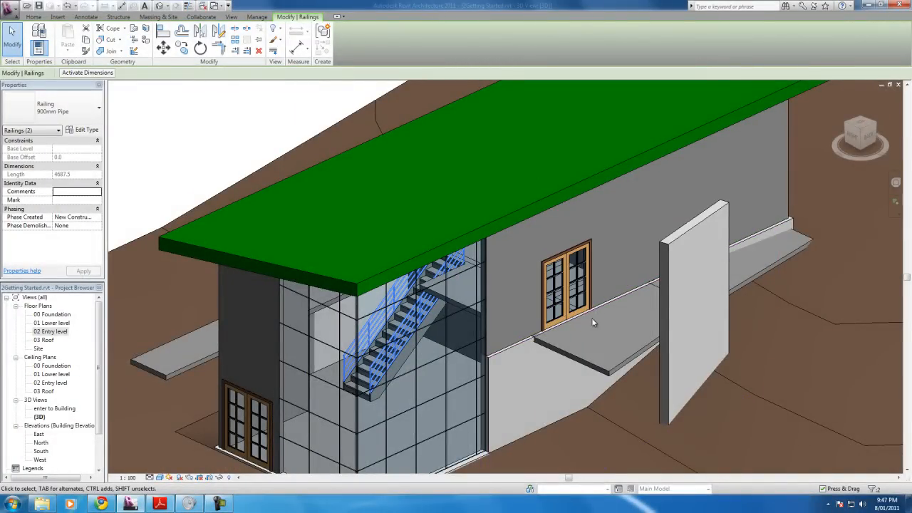
On the 02 Entry level plan, draw a railing path along the balcony edges with 150.0 offset and a 300 dimension.
double_click(51, 331)
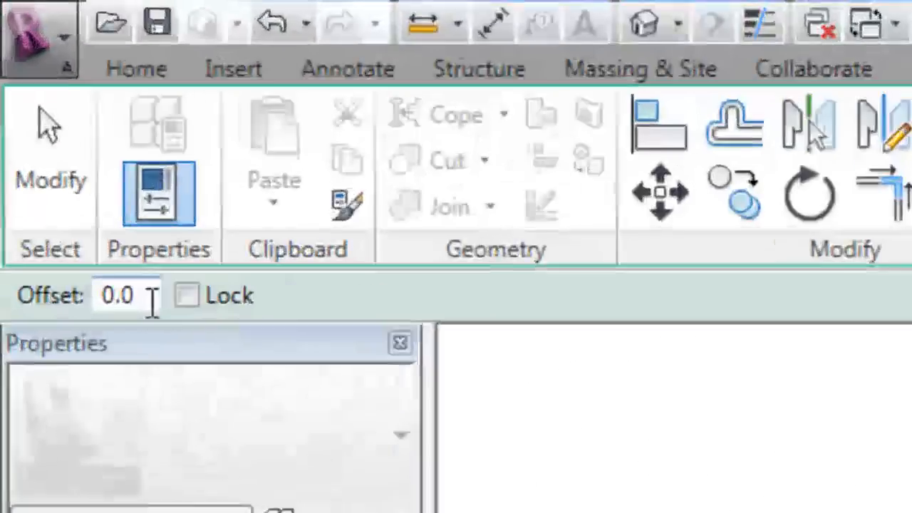
text(150.0)
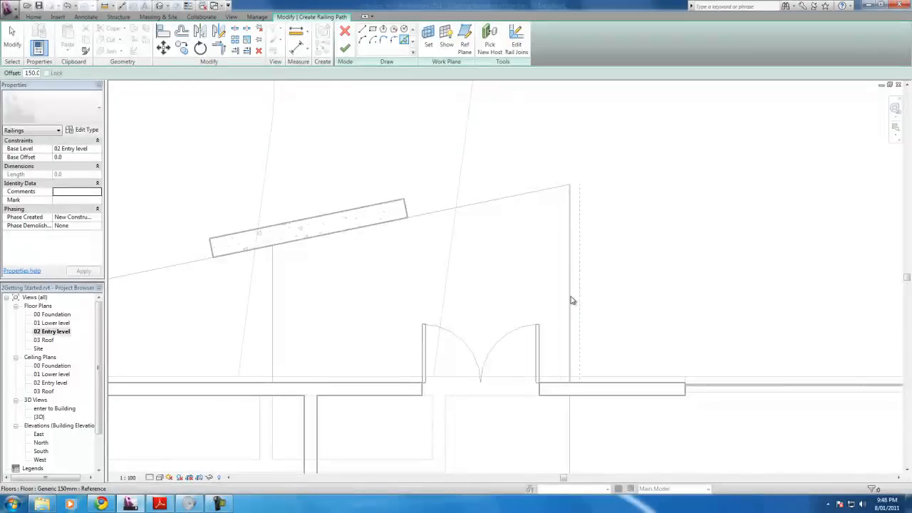
drag(559, 185, 558, 381)
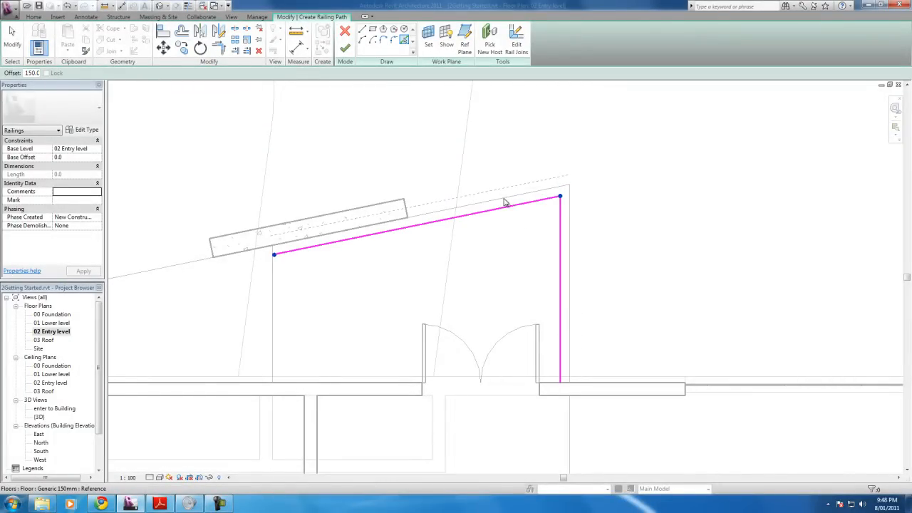
mouse_move(339, 254)
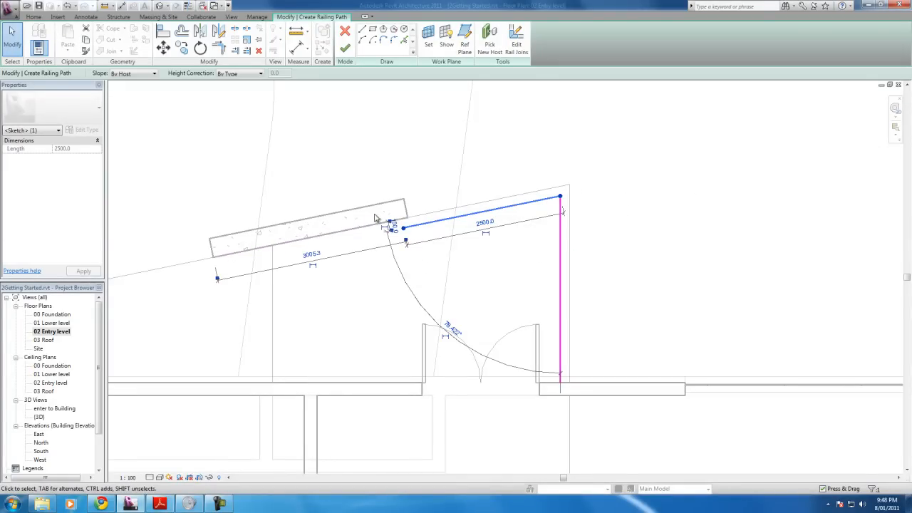
mouse_move(236, 184)
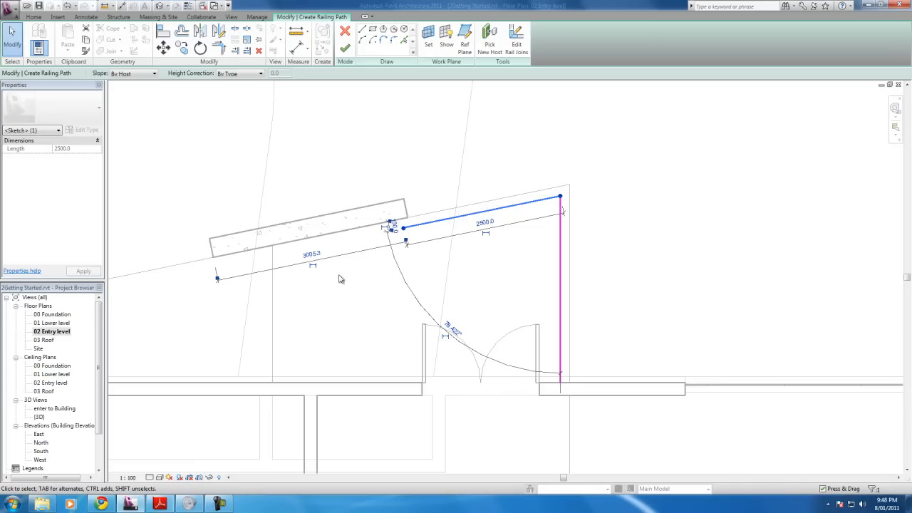
mouse_move(316, 296)
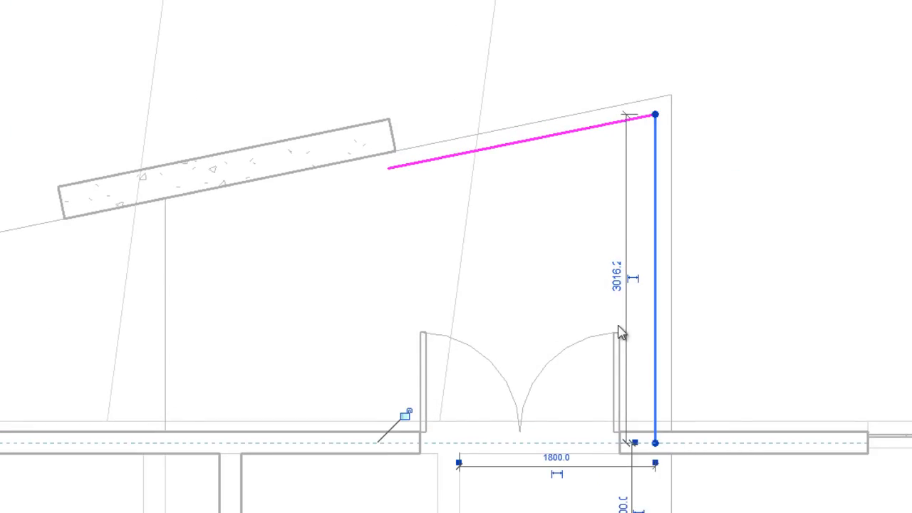
text(300)
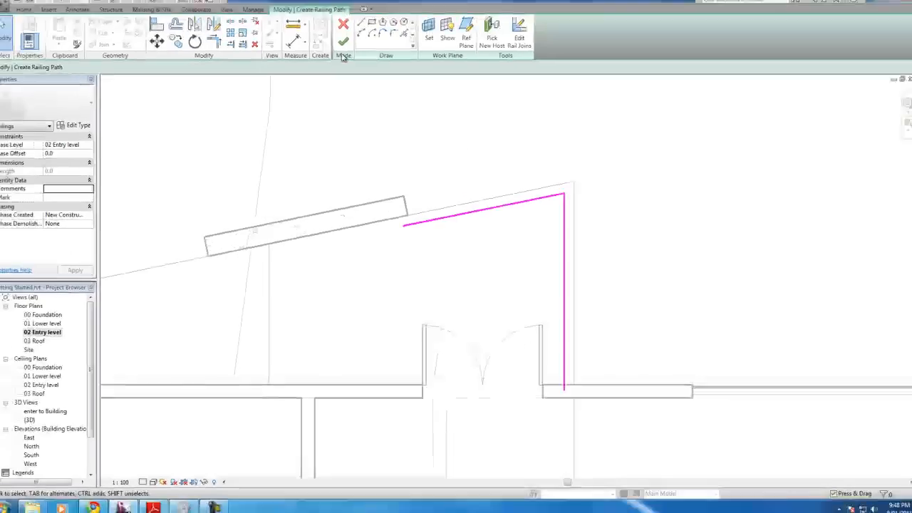
Finish the balcony railing sketch to create the railing.
click(344, 40)
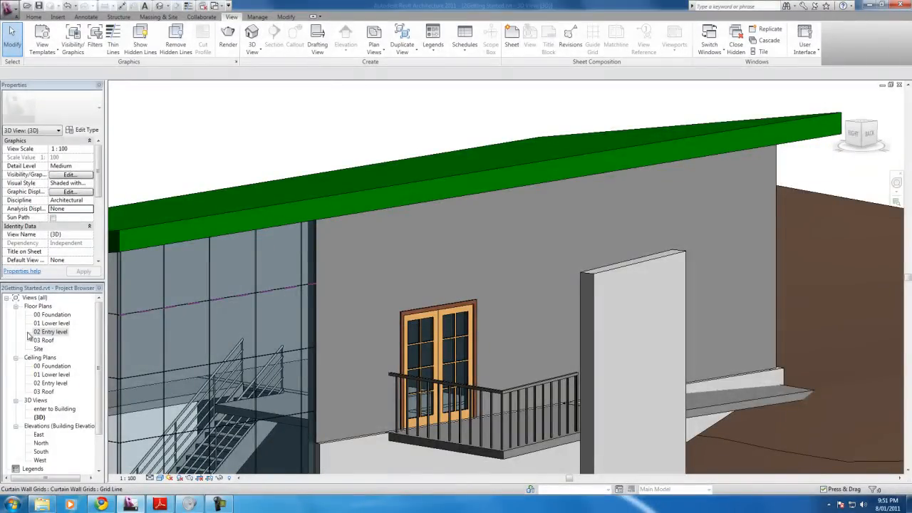
Return to the entry-level plan and start a new railing along the second-floor edge.
double_click(54, 331)
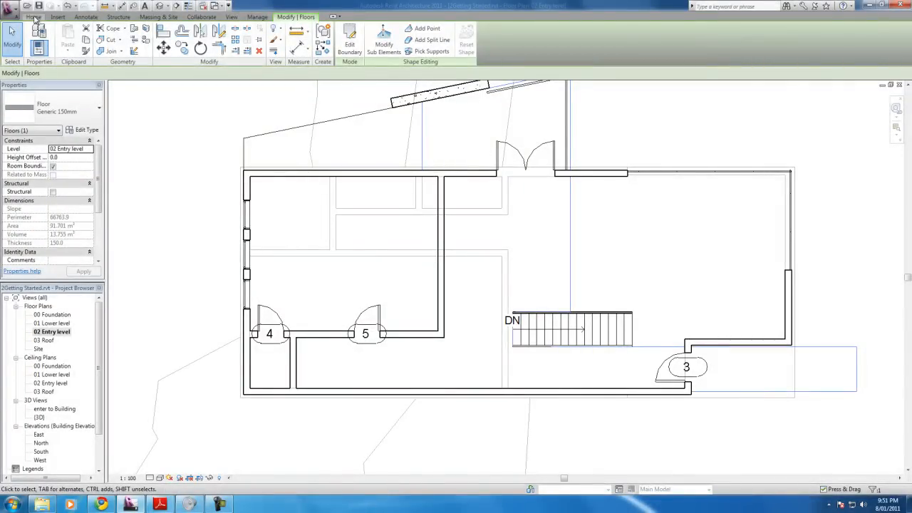
click(34, 17)
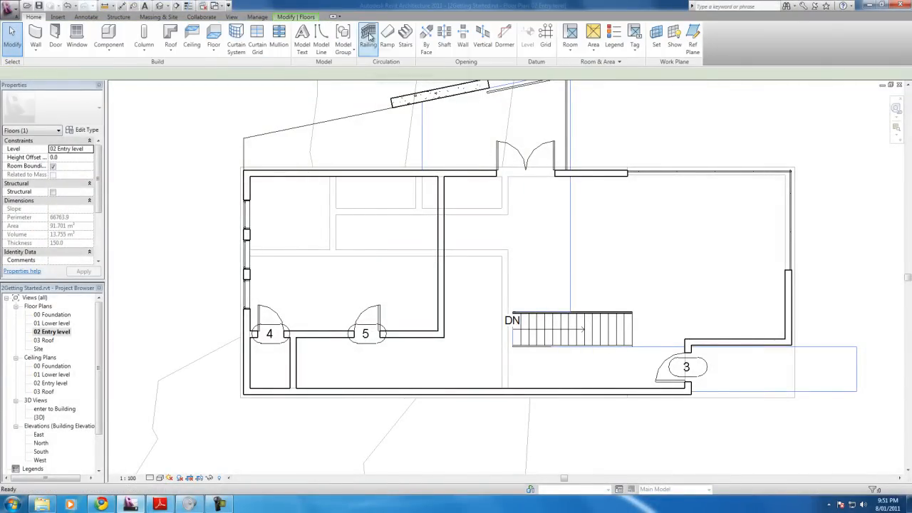
click(367, 35)
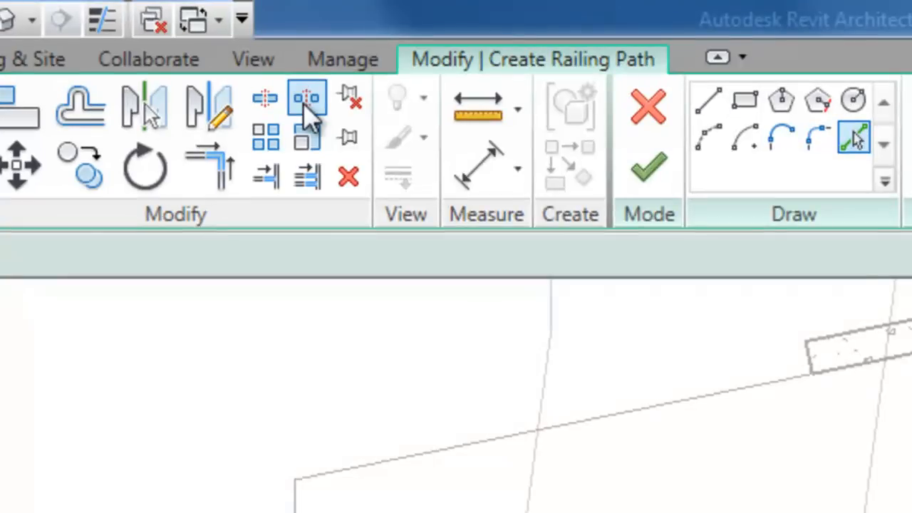
mouse_move(305, 177)
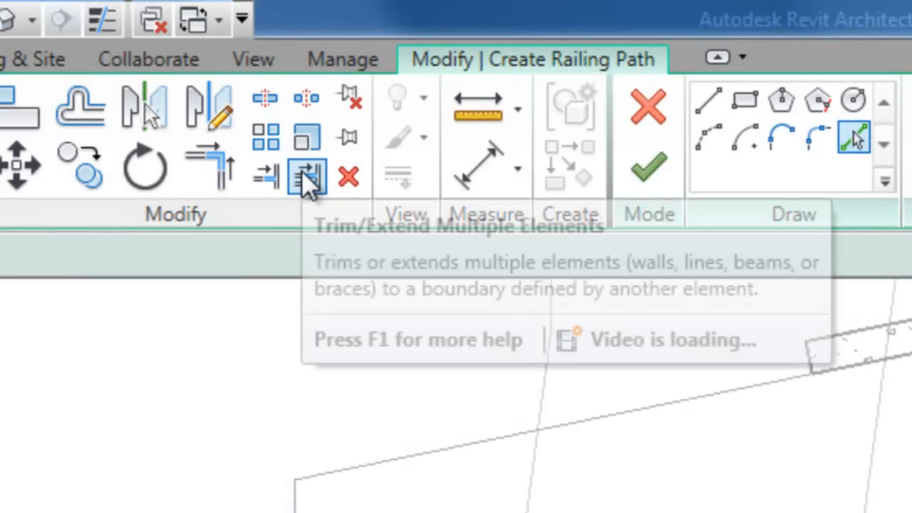
mouse_move(268, 176)
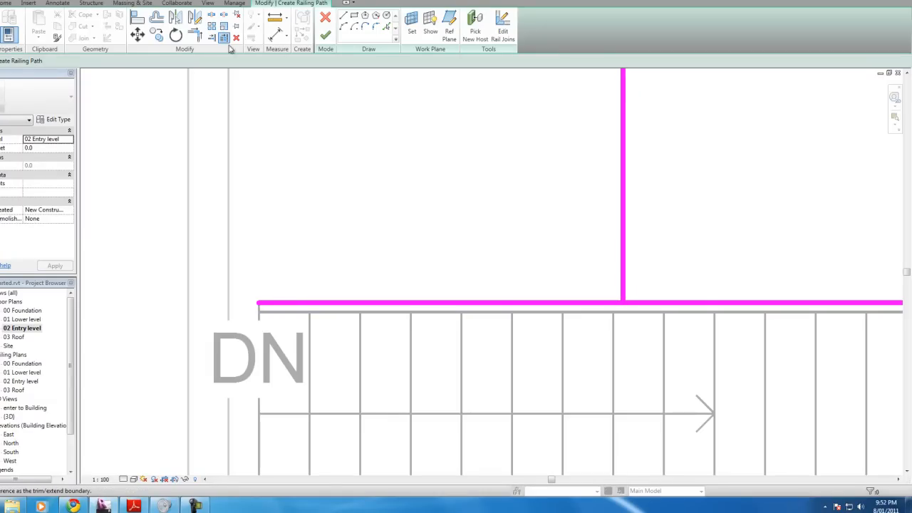
mouse_move(211, 37)
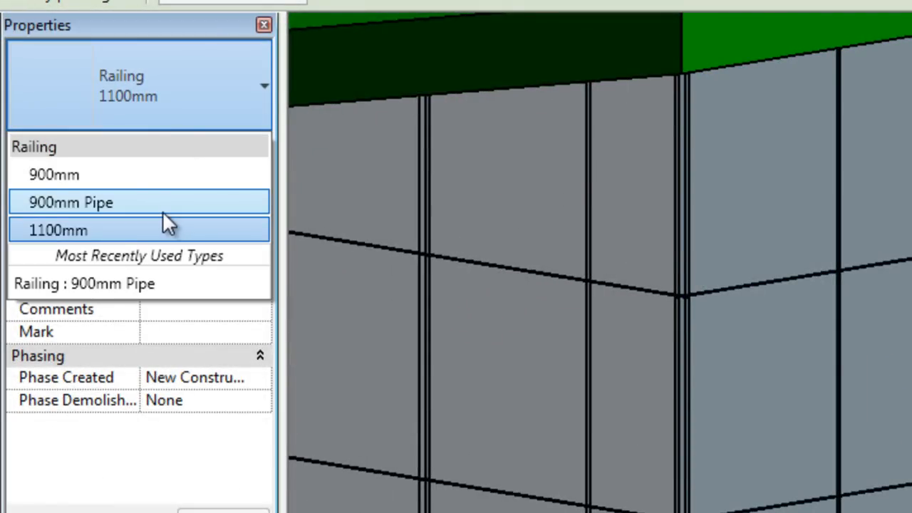
Set the second-floor railing to the 900mm Pipe type instead of 1100mm.
click(71, 203)
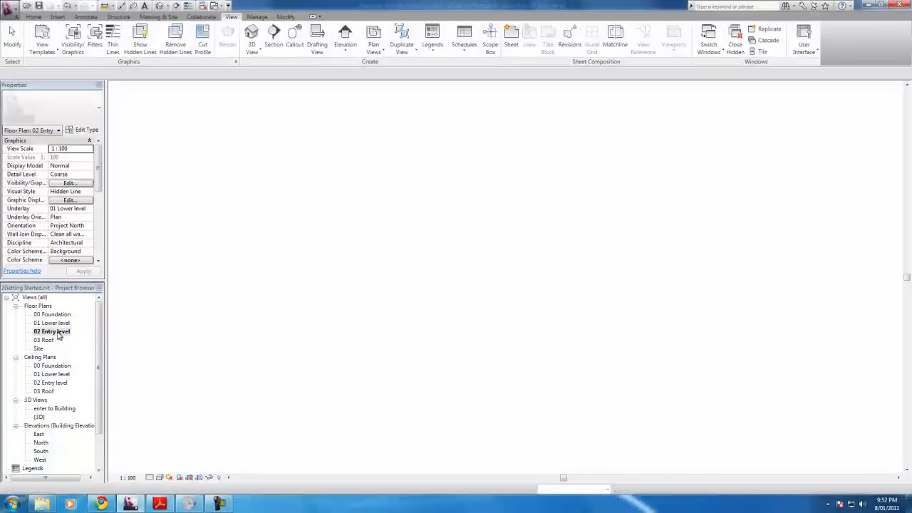
On the 02 Entry level plan, begin a new railing with a 150.0 offset near the stair.
double_click(51, 330)
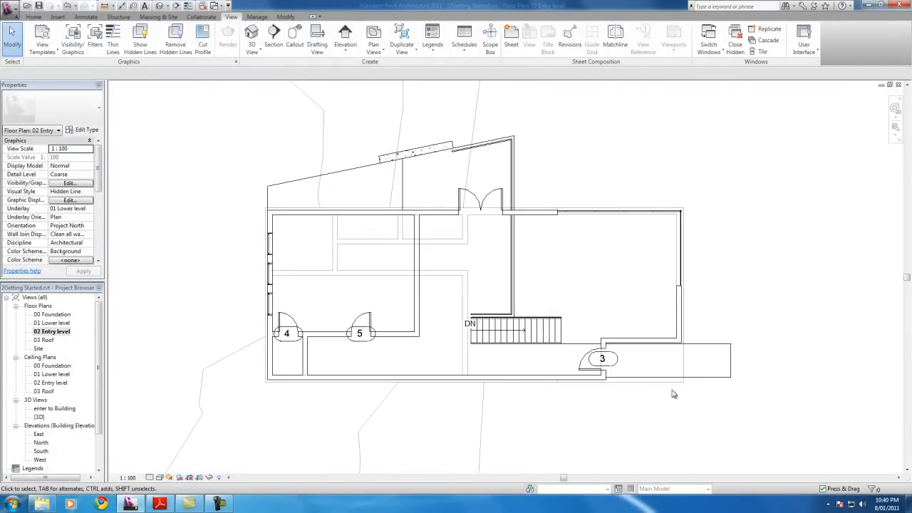
click(34, 17)
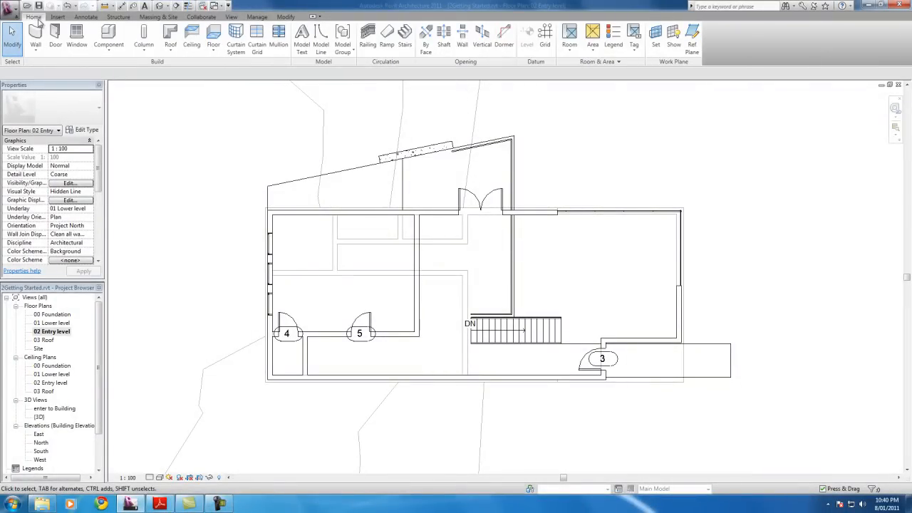
mouse_move(564, 271)
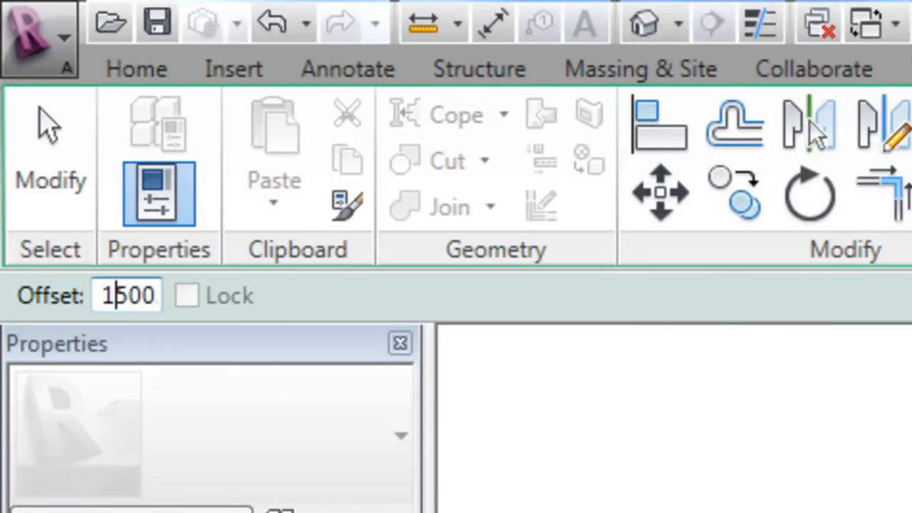
text(150.0)
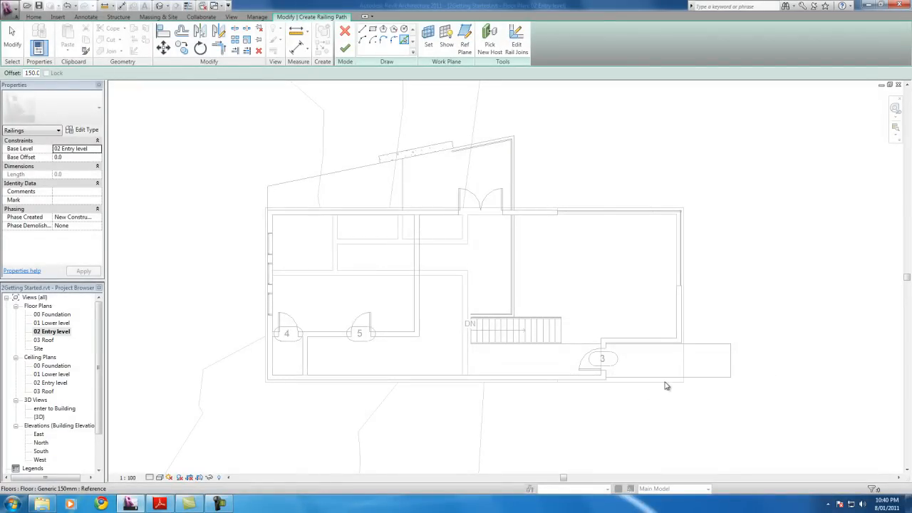
drag(667, 385, 648, 379)
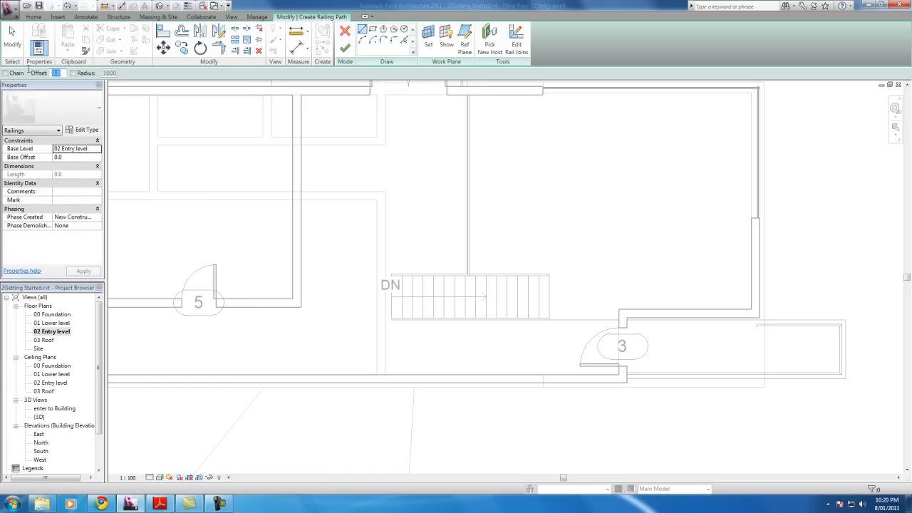
mouse_move(40, 40)
text(150)
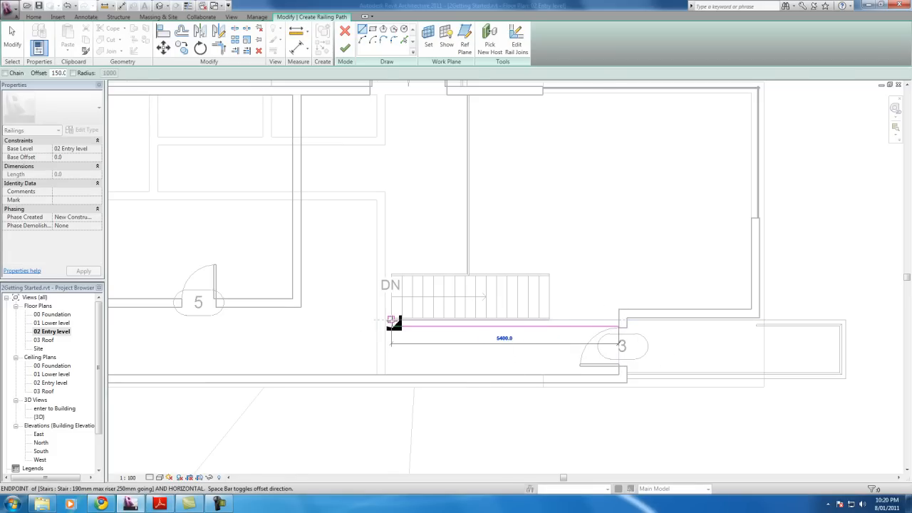
Finish the roughly 1400 mm railing along the stair's lower edge and view it in 3D.
click(345, 48)
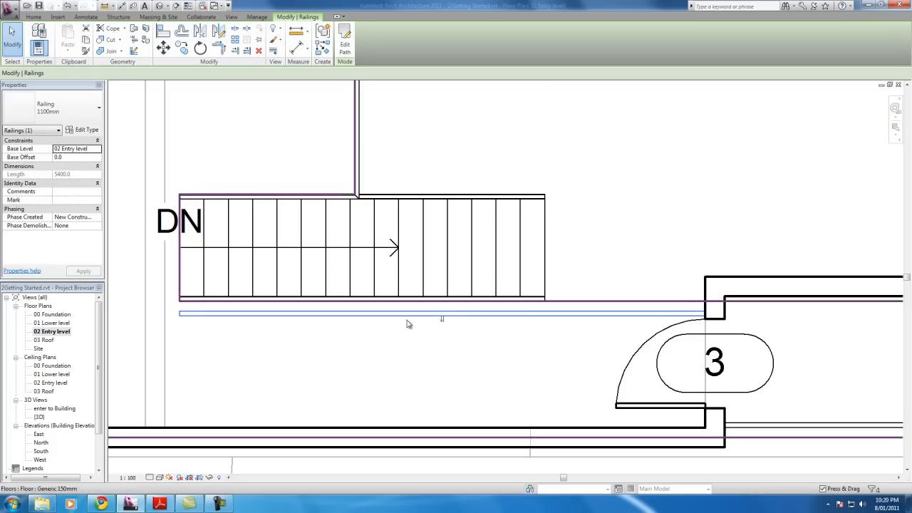
click(231, 17)
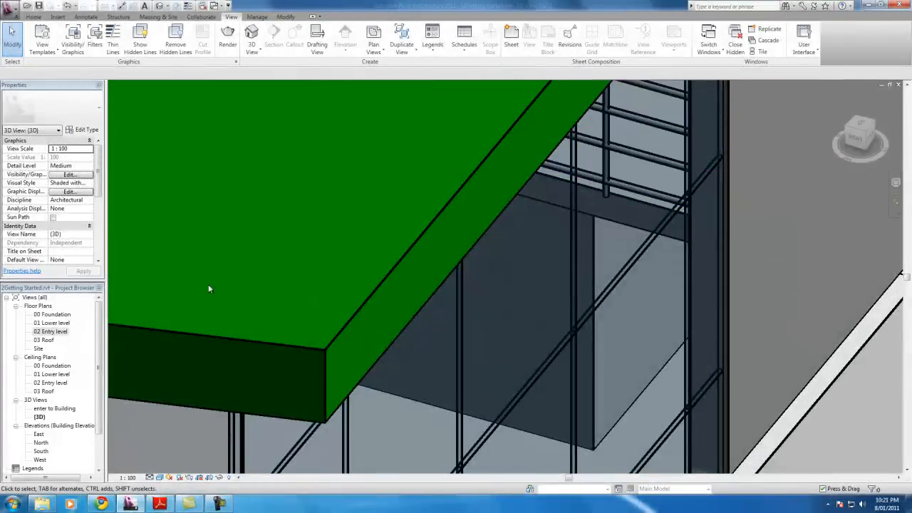
In the 02 Entry level plan, select the existing 900mm pipe railing for path editing.
double_click(50, 330)
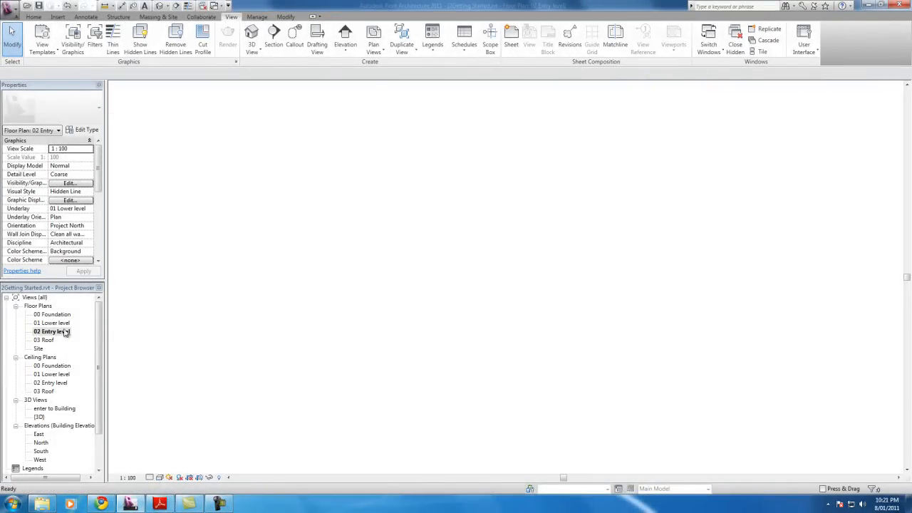
double_click(51, 331)
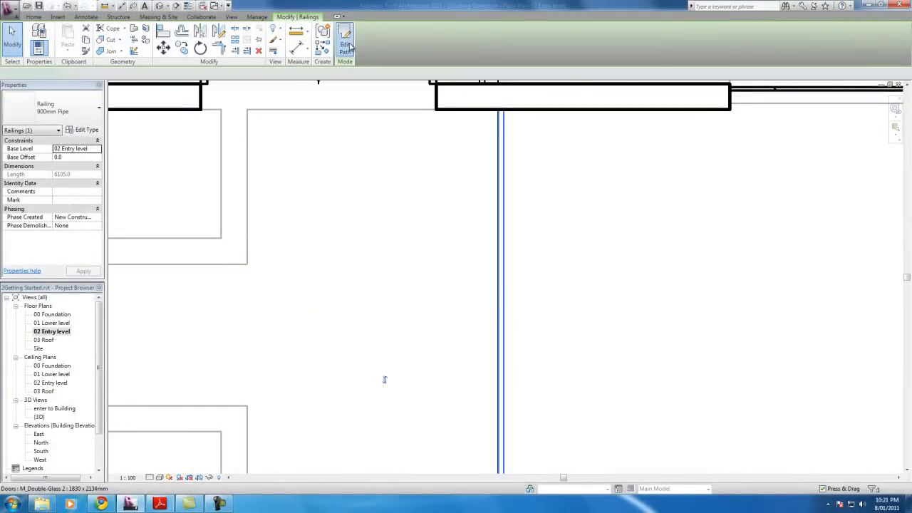
click(344, 42)
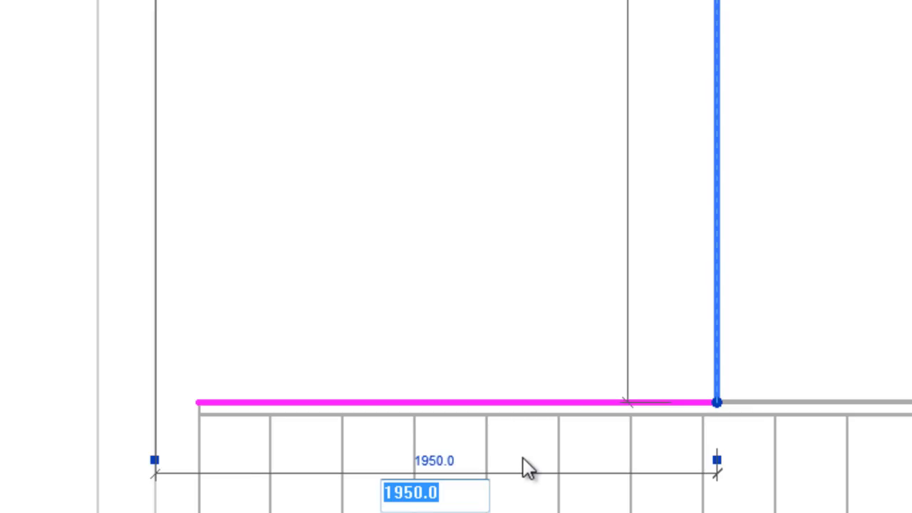
Set the path segment by the stair to 1800 mm and the short return 150 mm off the edge.
text(1800)
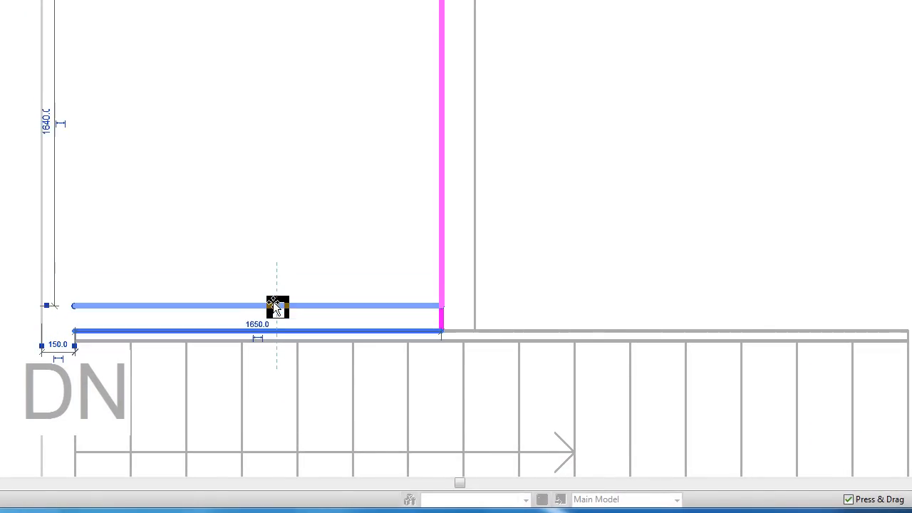
drag(276, 304, 276, 324)
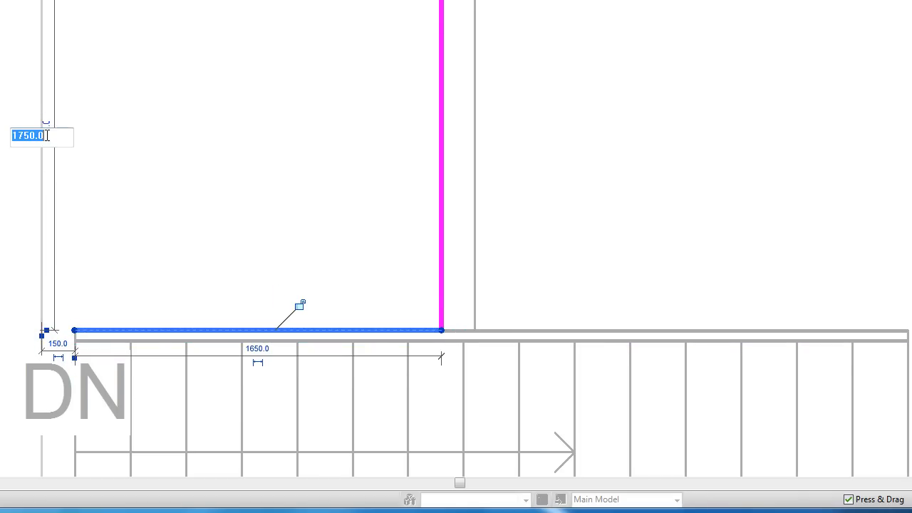
text(16)
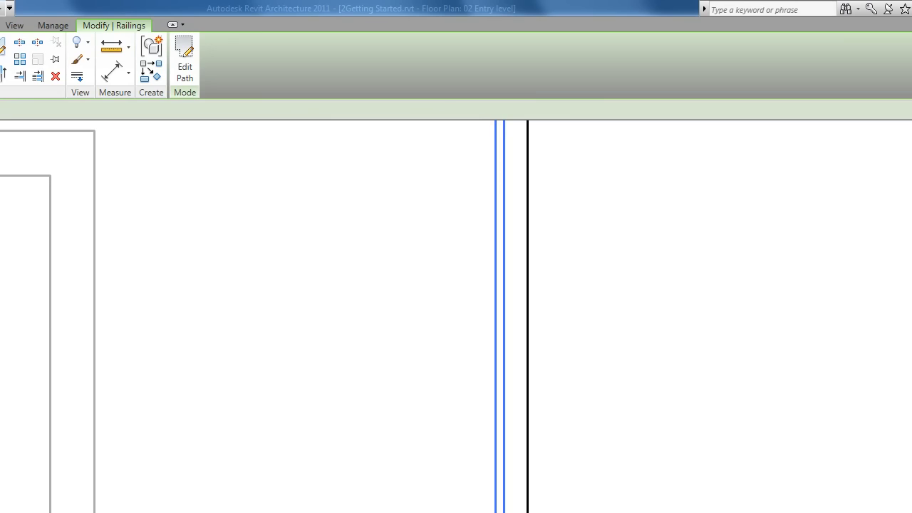
Show the house in a 3D view and list railing types for the balcony railing.
click(54, 23)
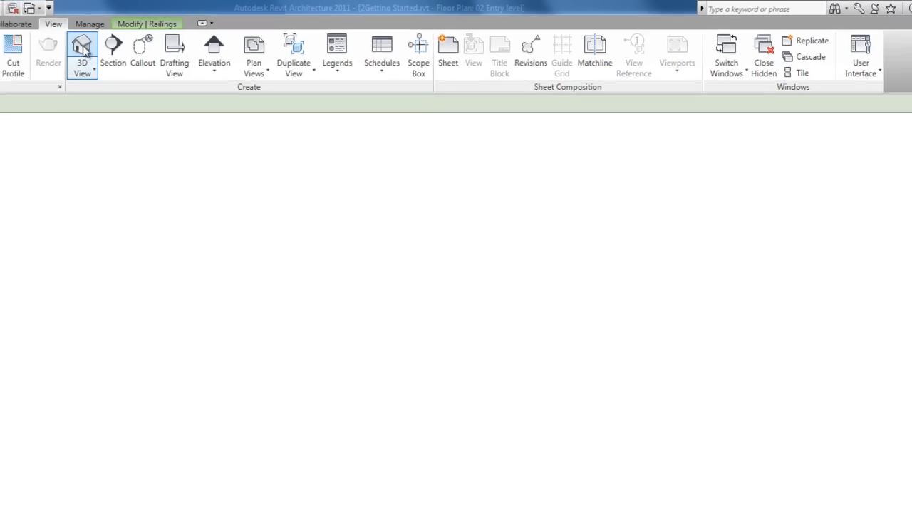
click(83, 54)
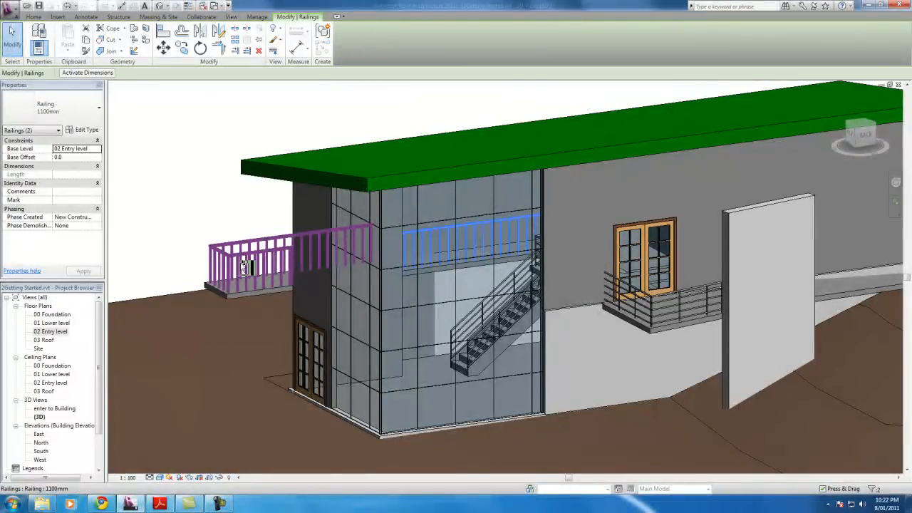
click(50, 107)
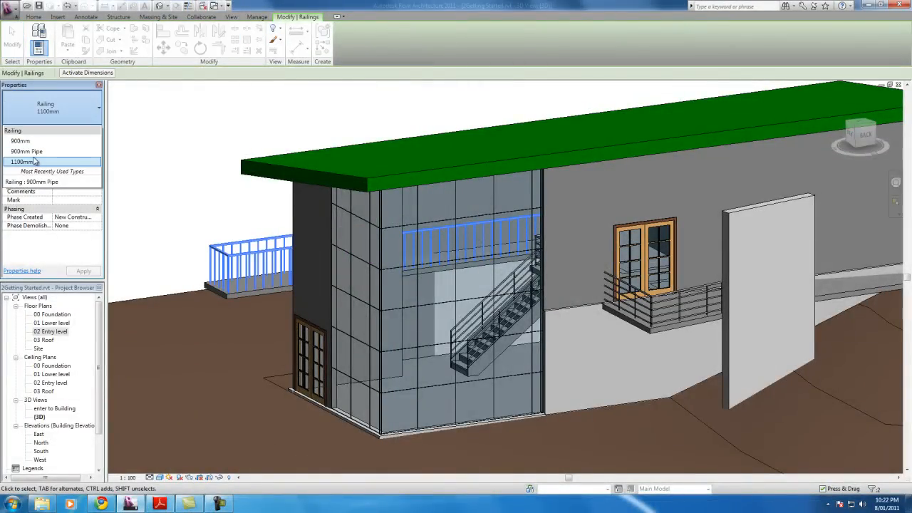